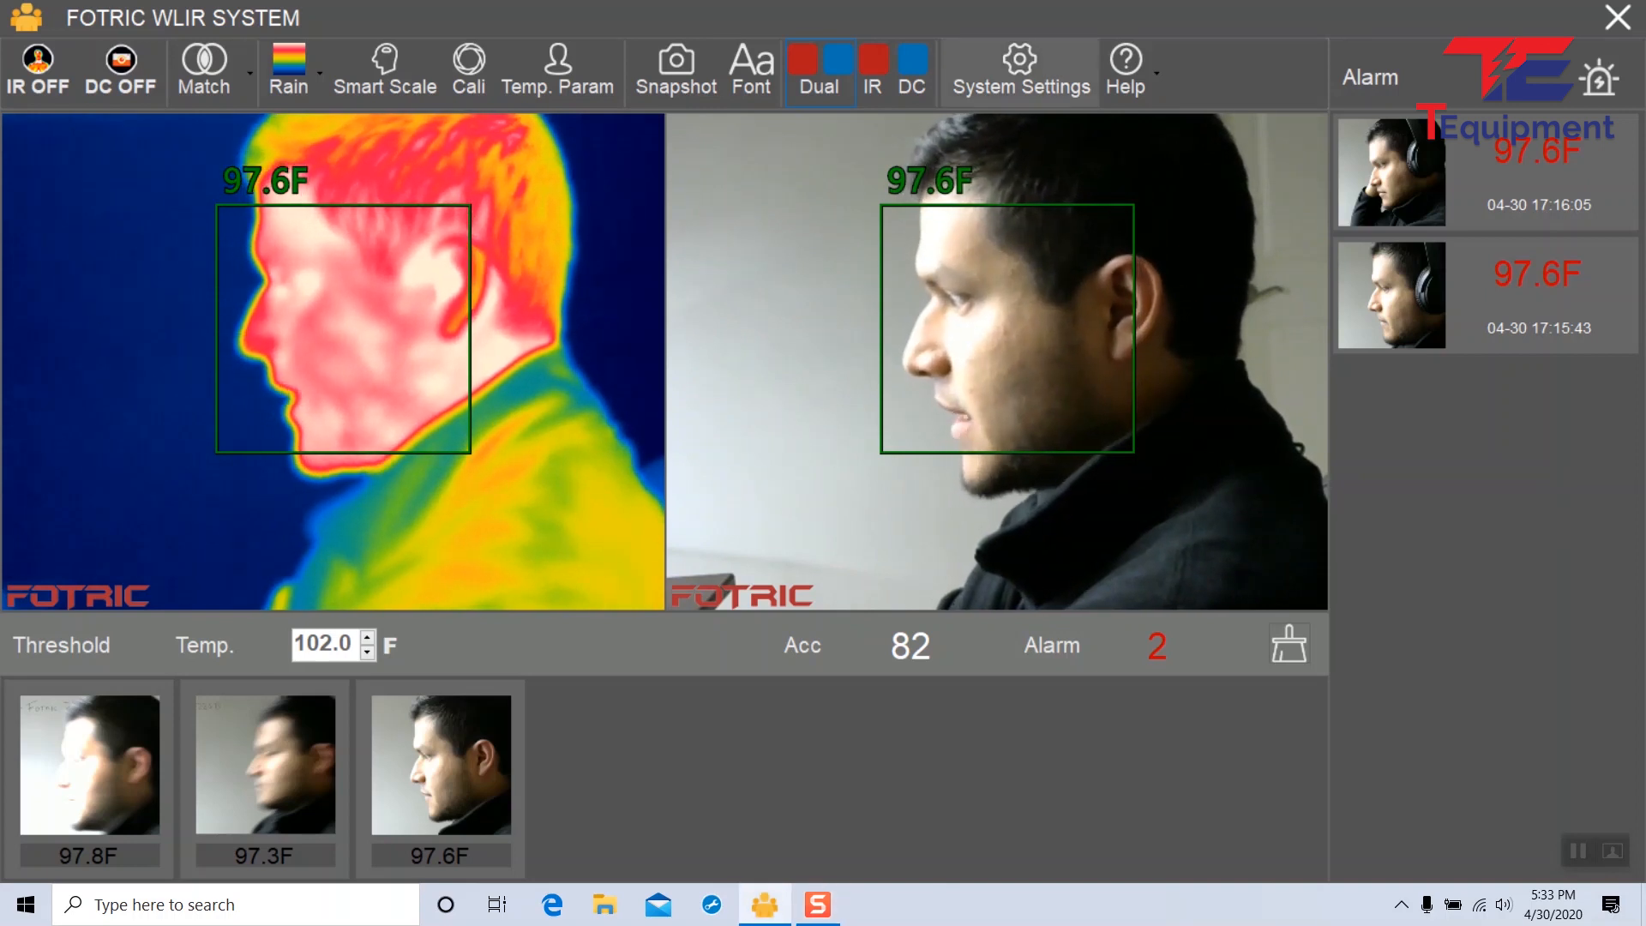
Bring up System Settings on the Common page with USB camera selected.
left_click(1016, 71)
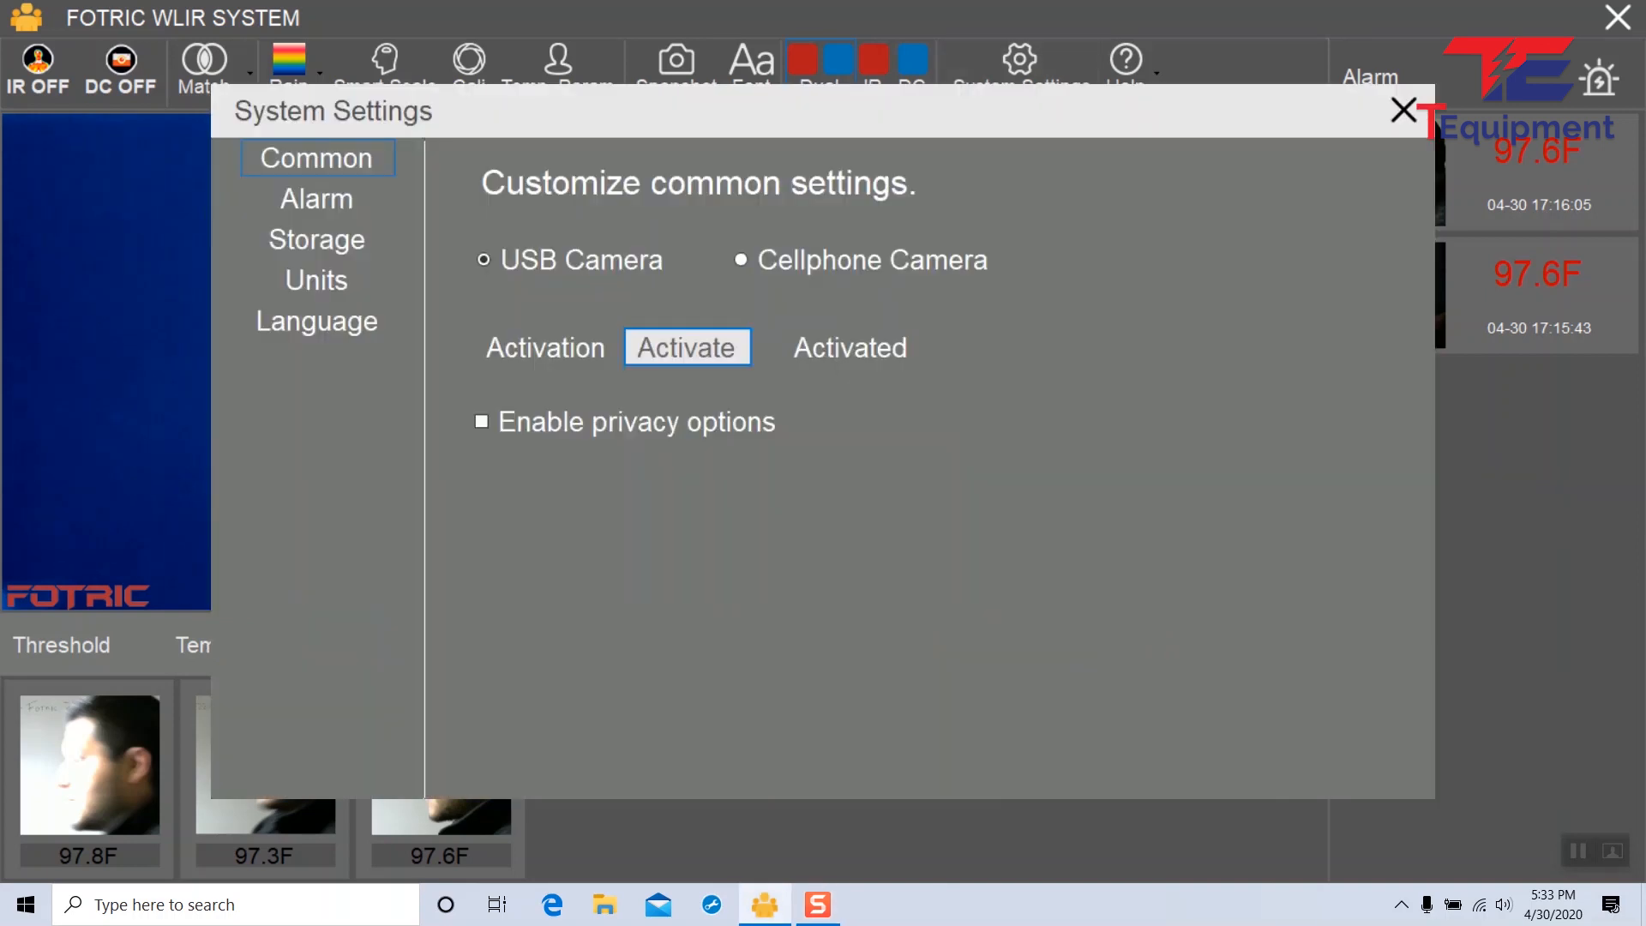
mouse_move(317, 159)
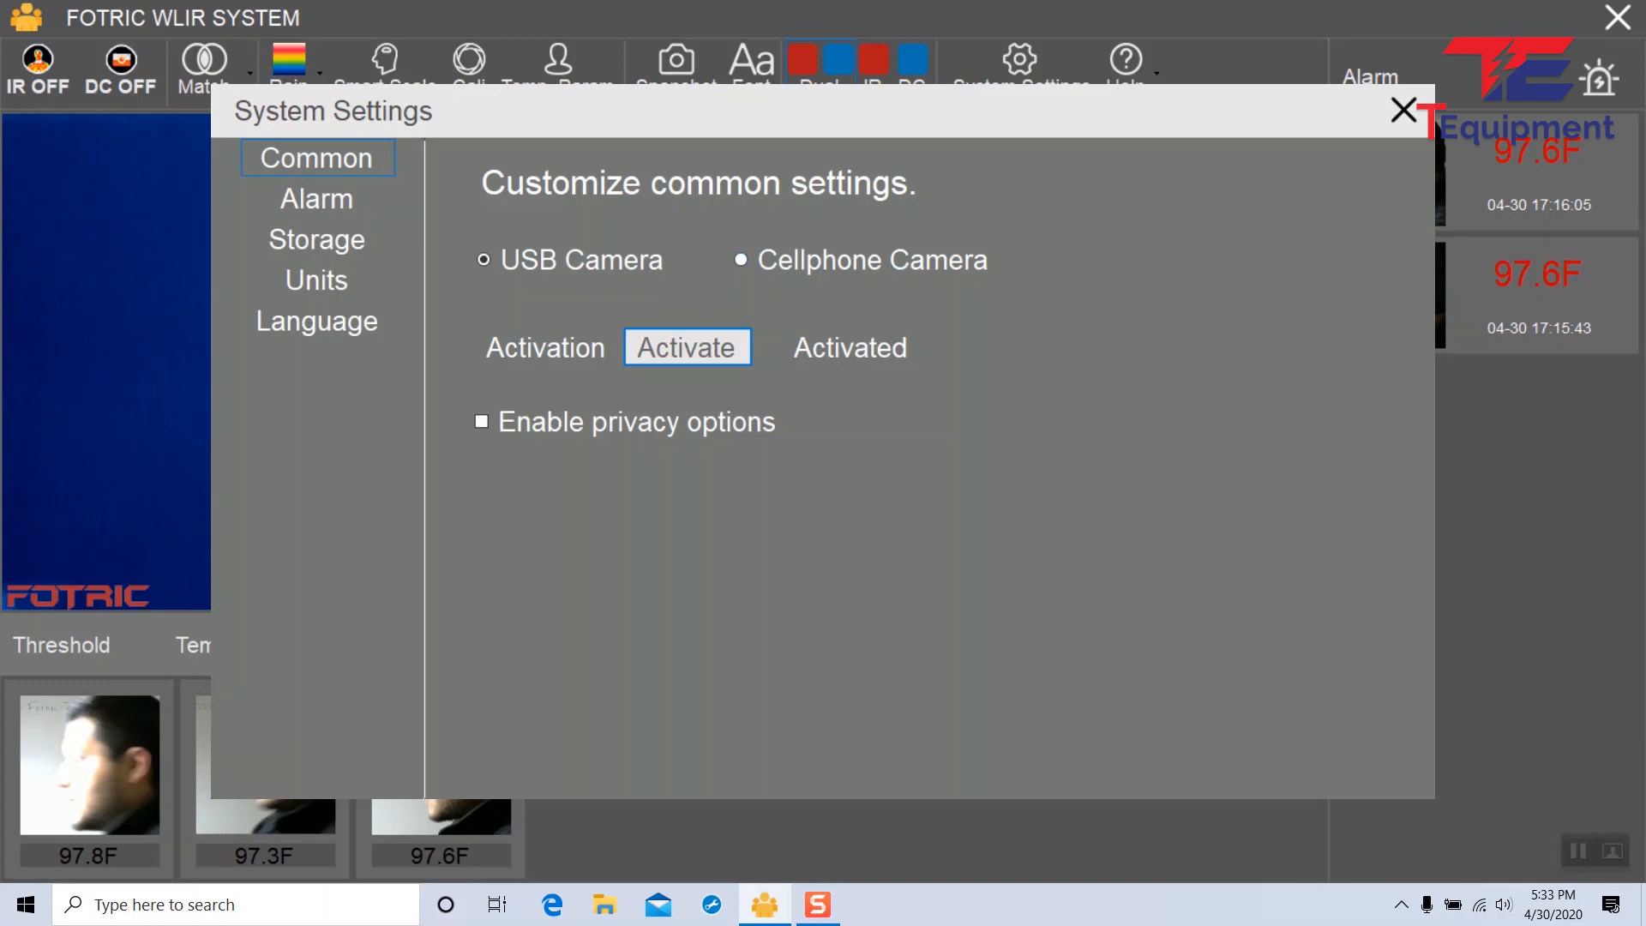
left_click(483, 258)
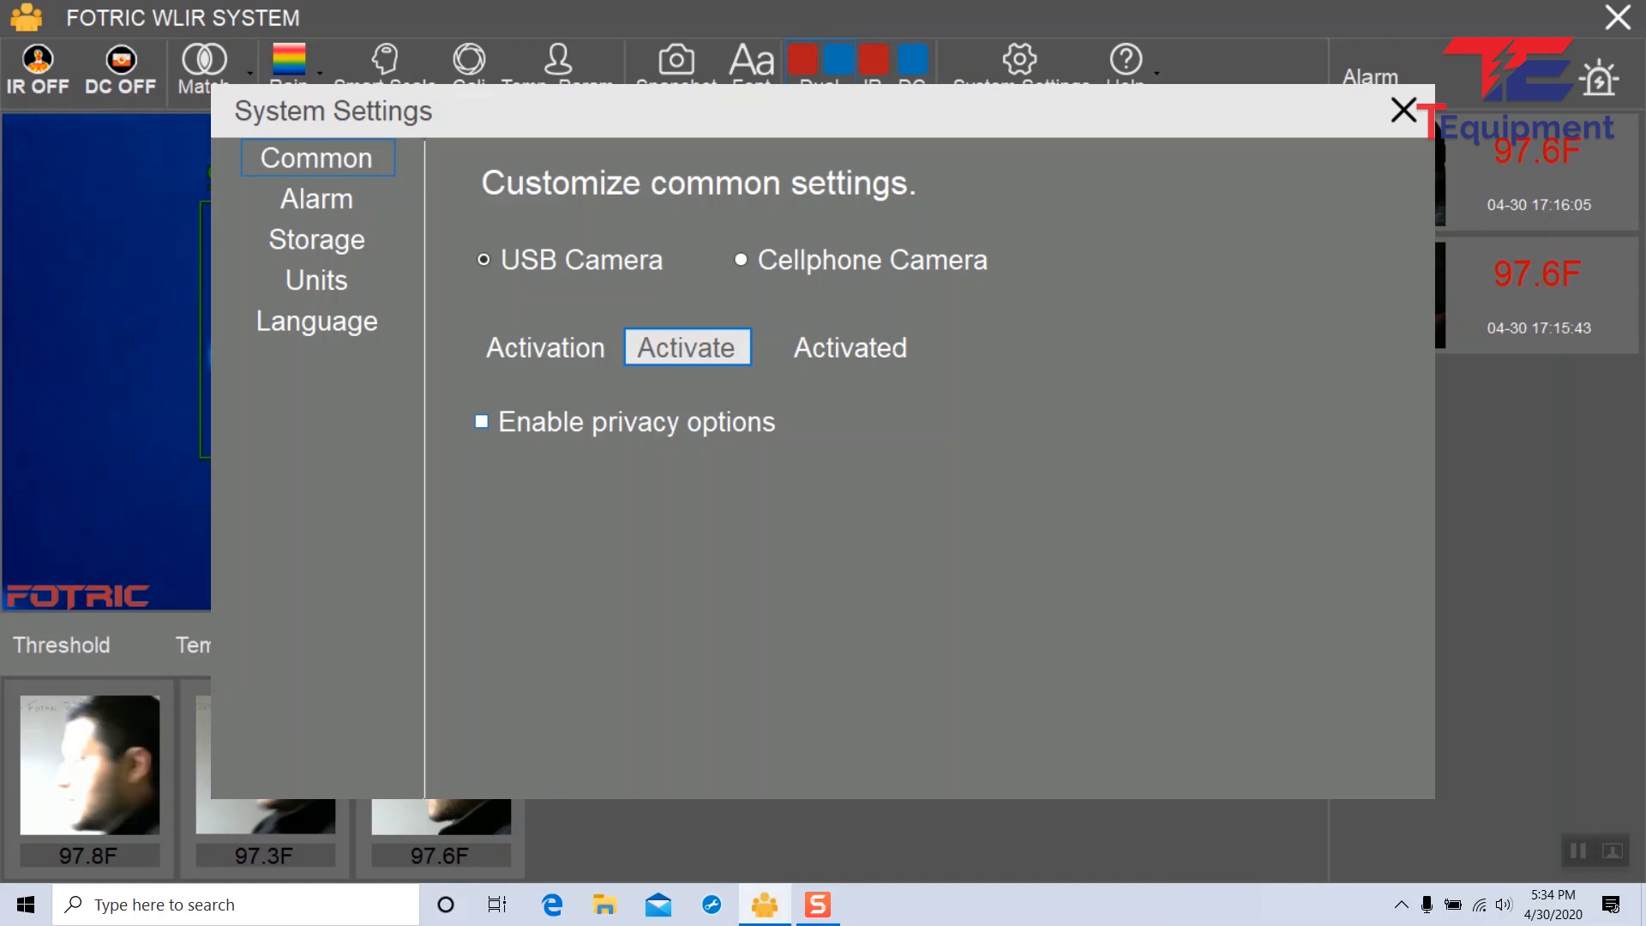
Enable privacy options so only the thermal image remains, hiding the visible view and snapshots.
left_click(481, 421)
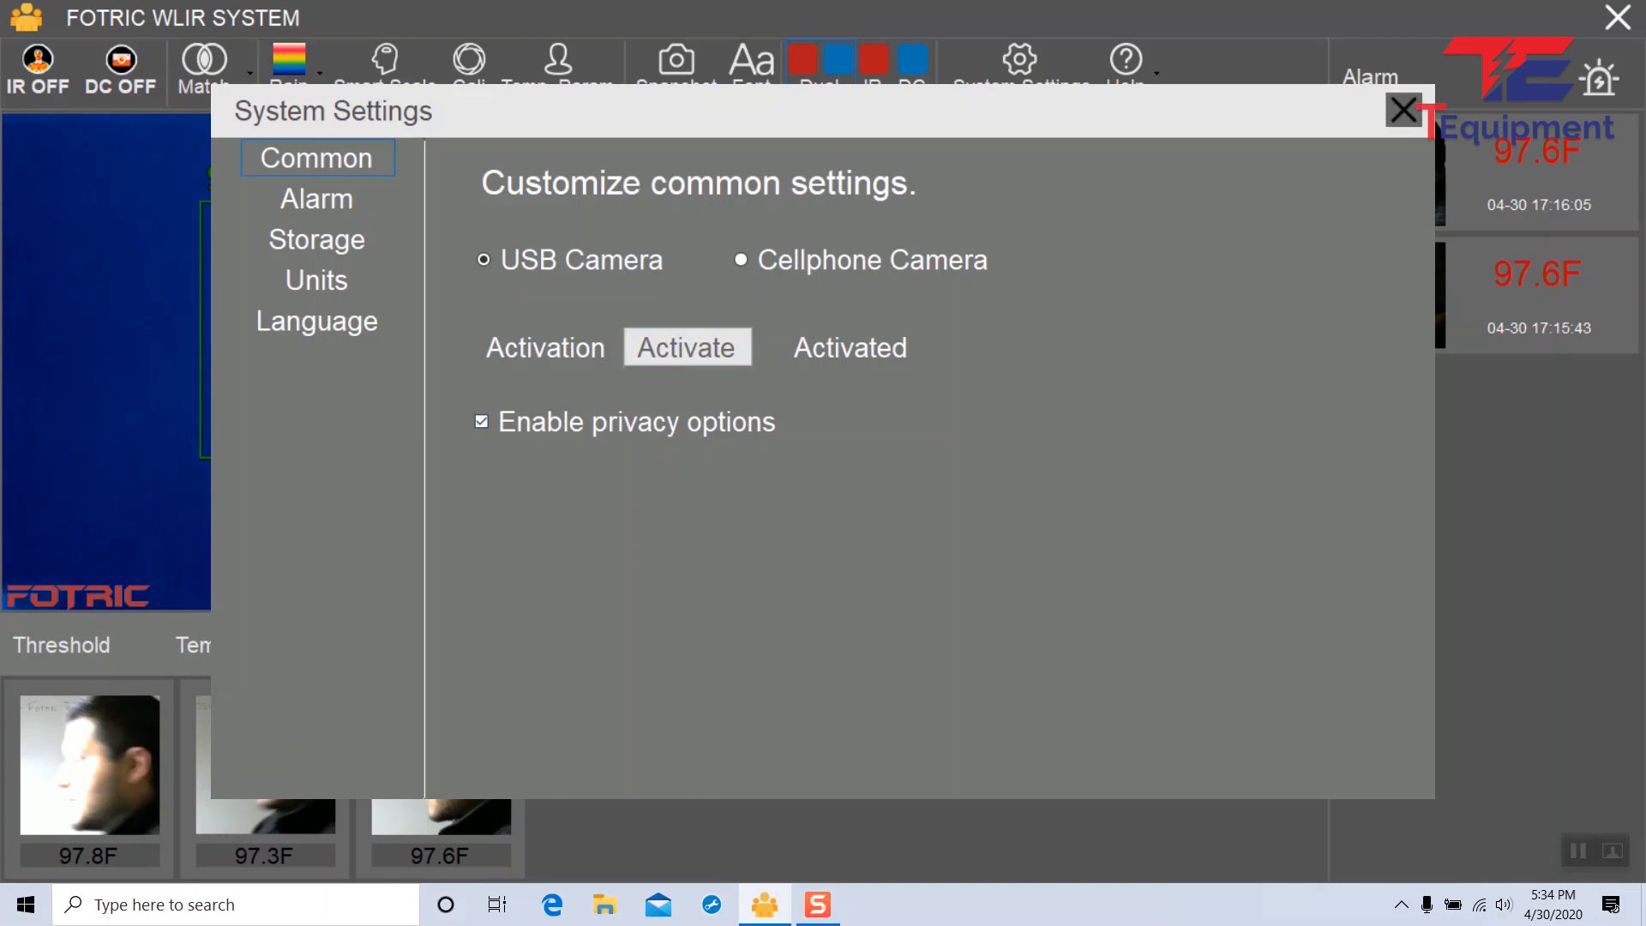
left_click(1403, 110)
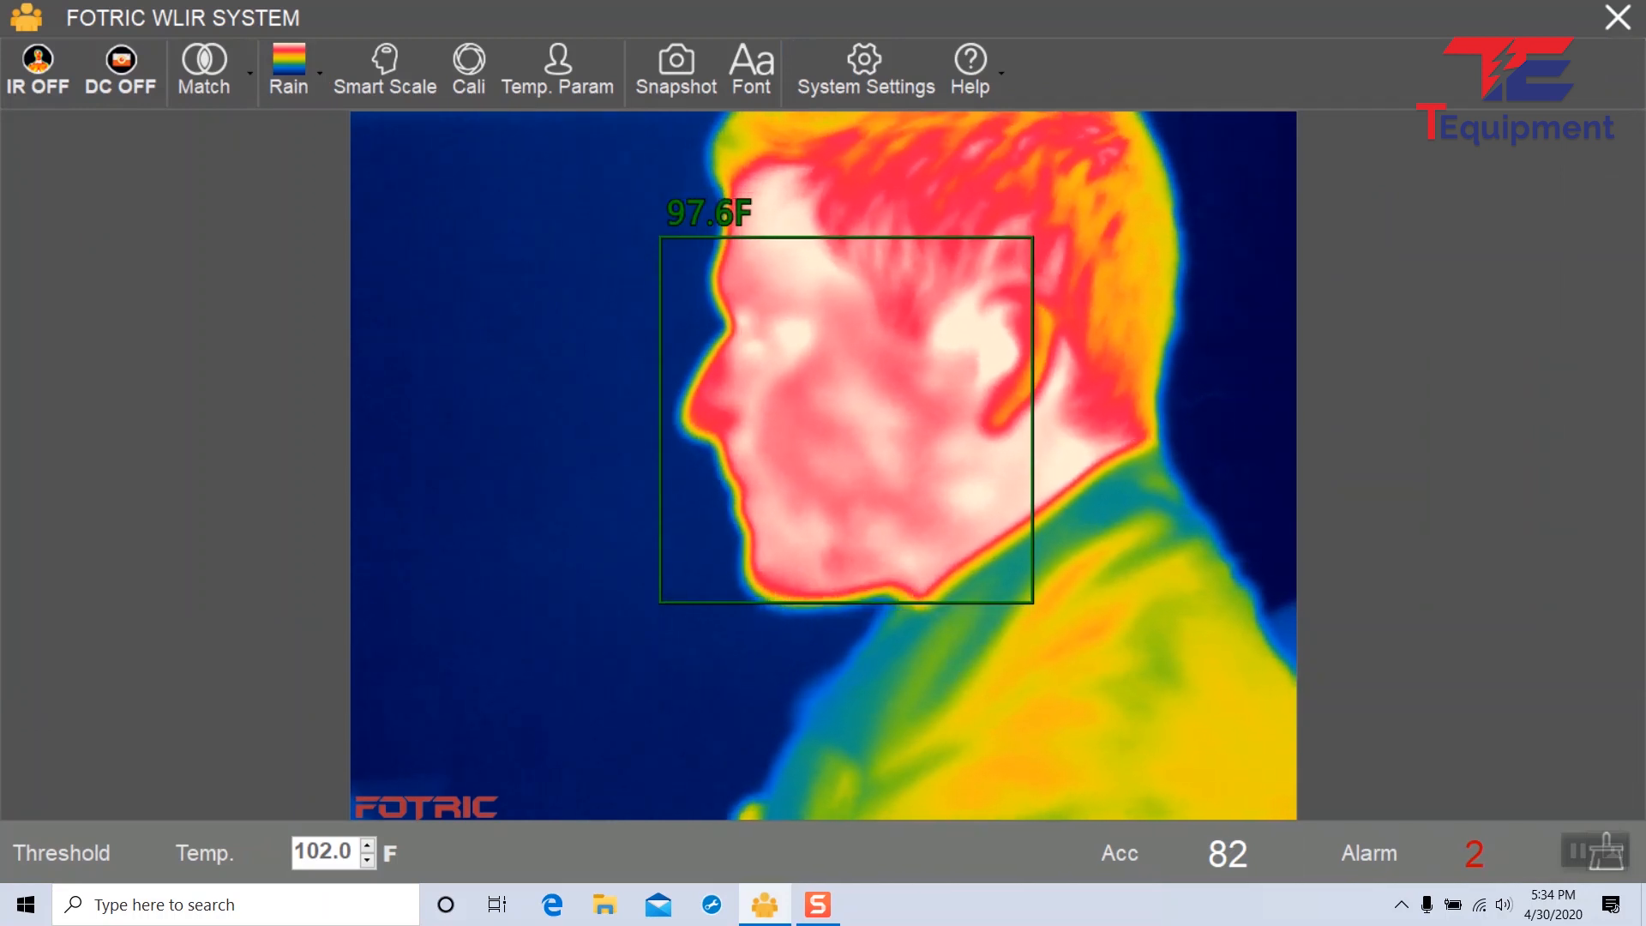
mouse_move(864, 71)
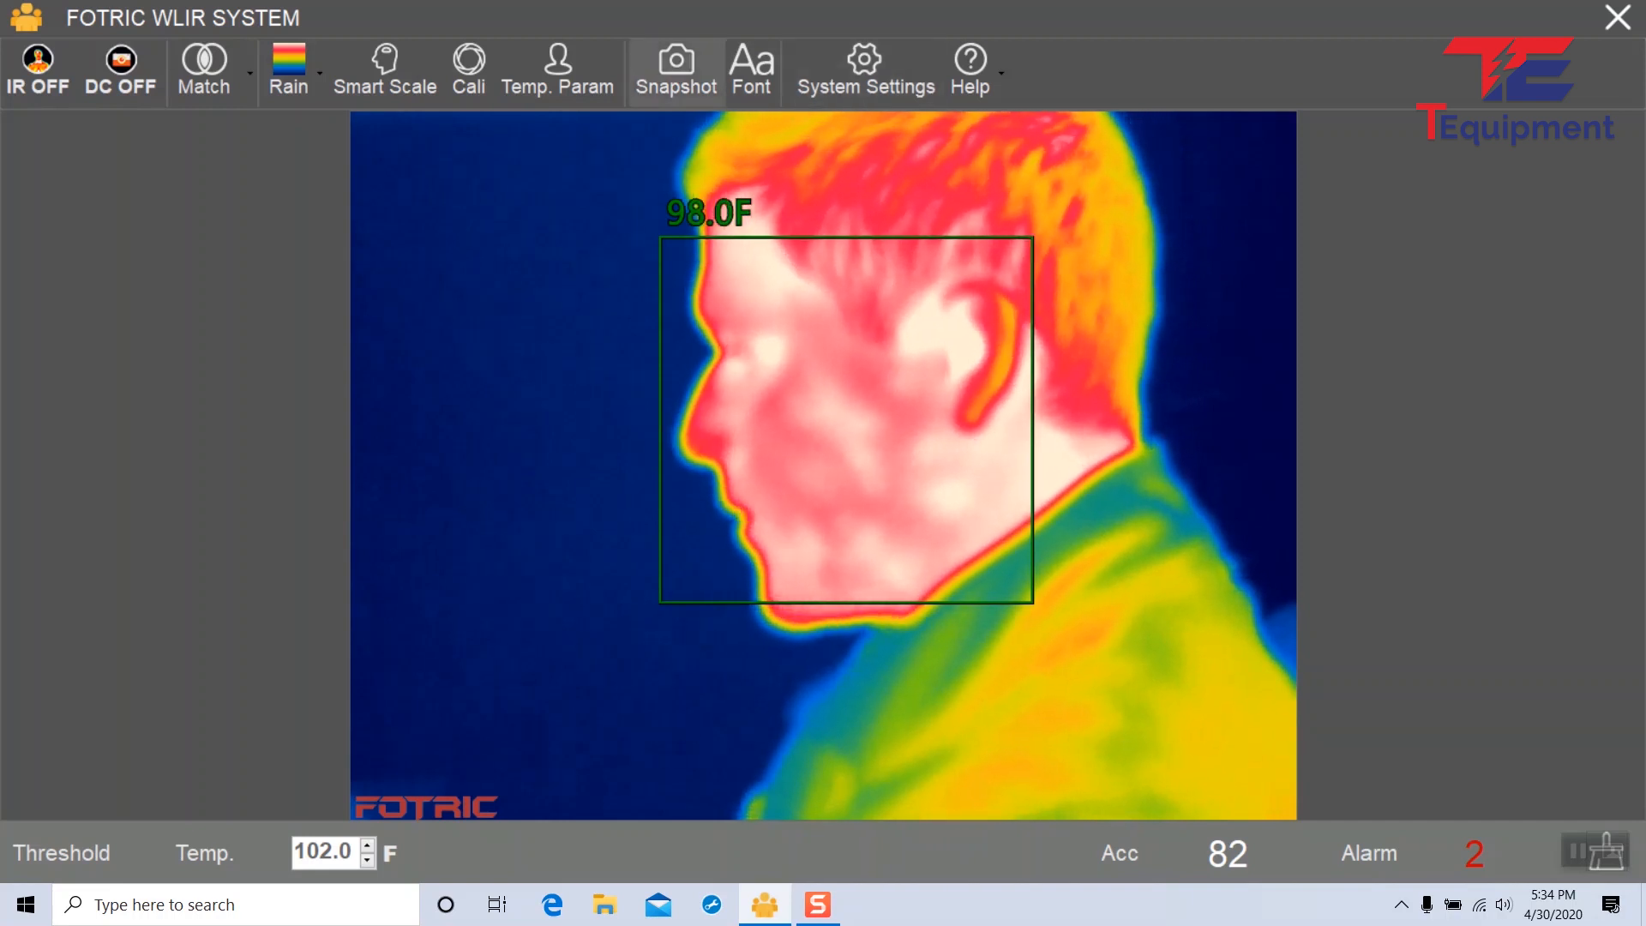
mouse_move(865, 71)
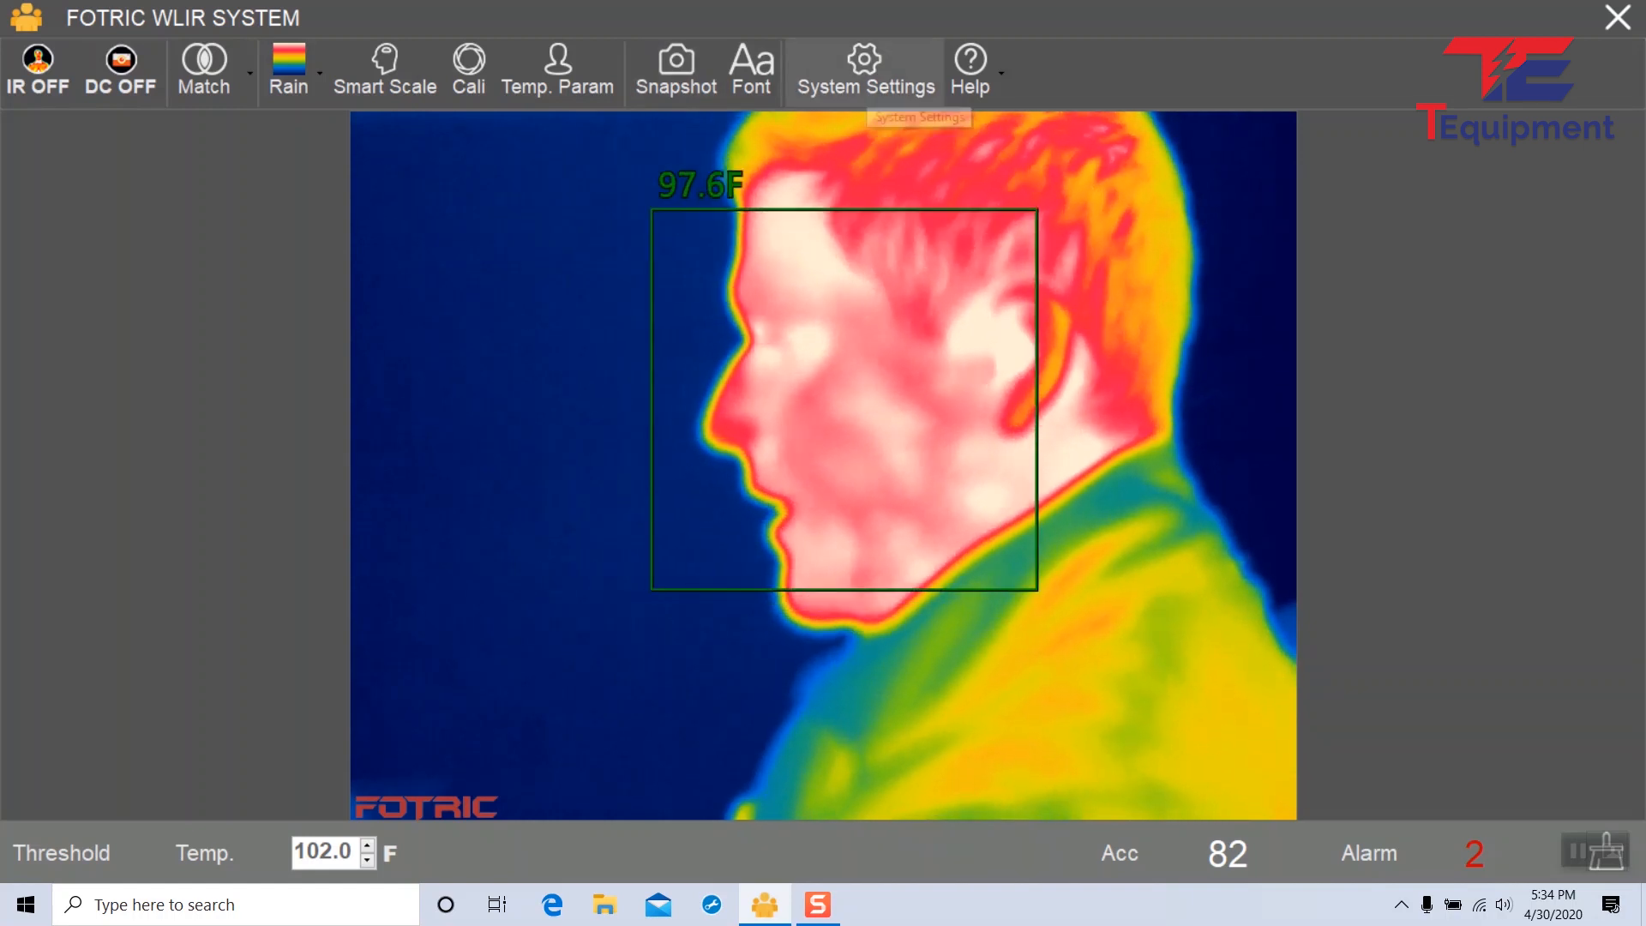
Disable privacy options again to restore the full layout.
left_click(864, 72)
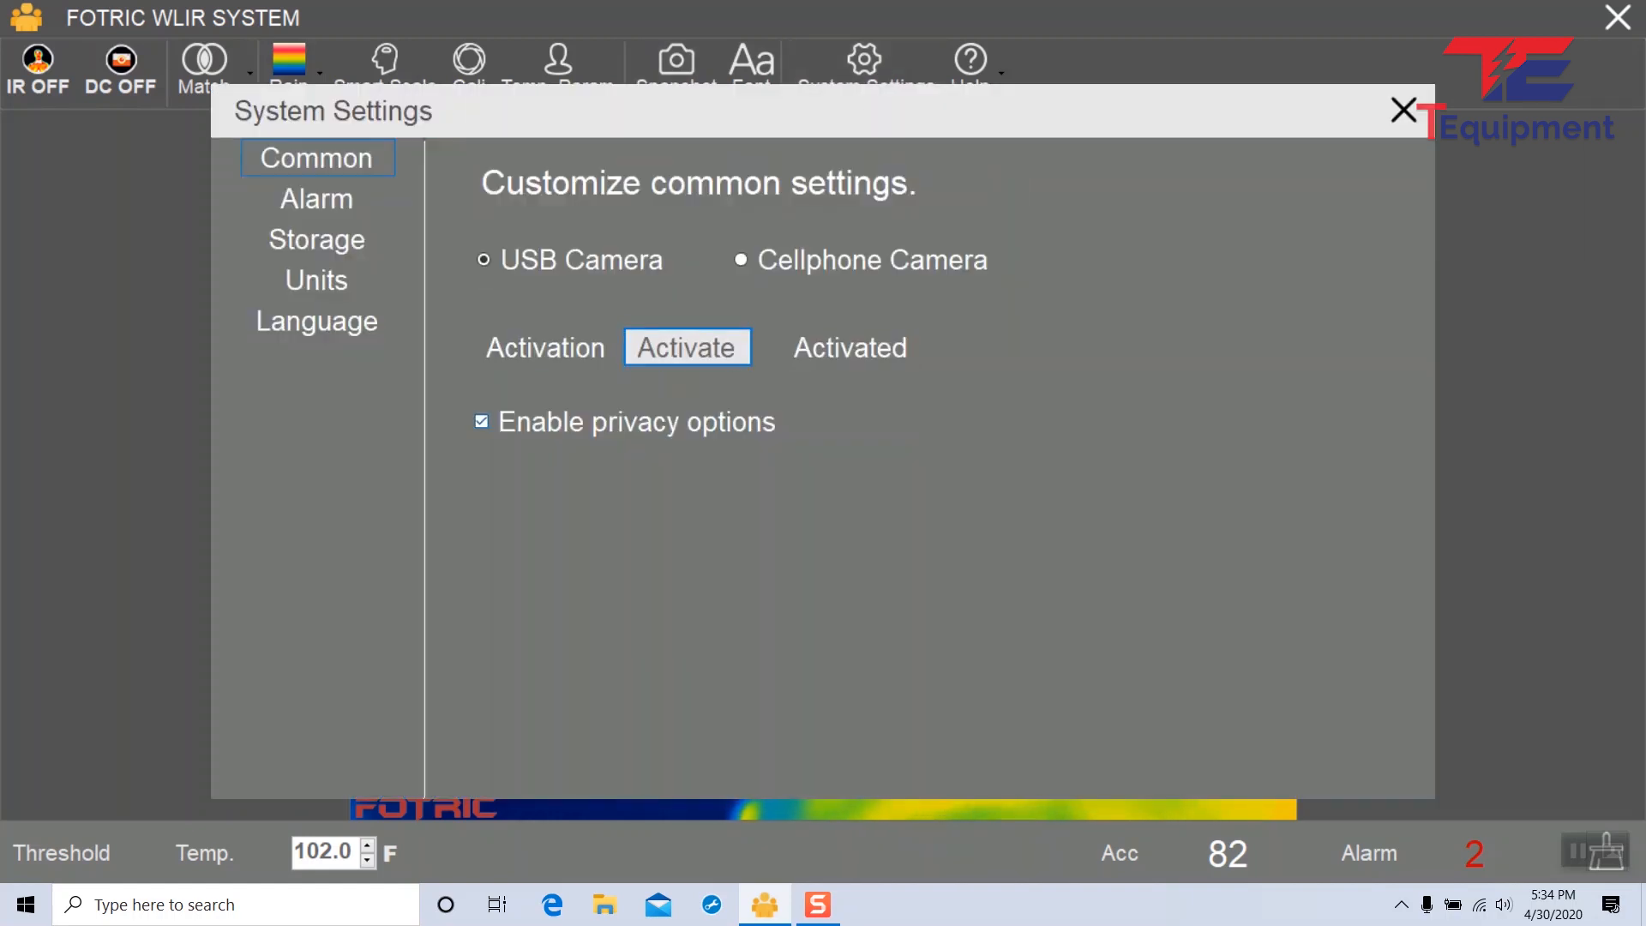
left_click(480, 421)
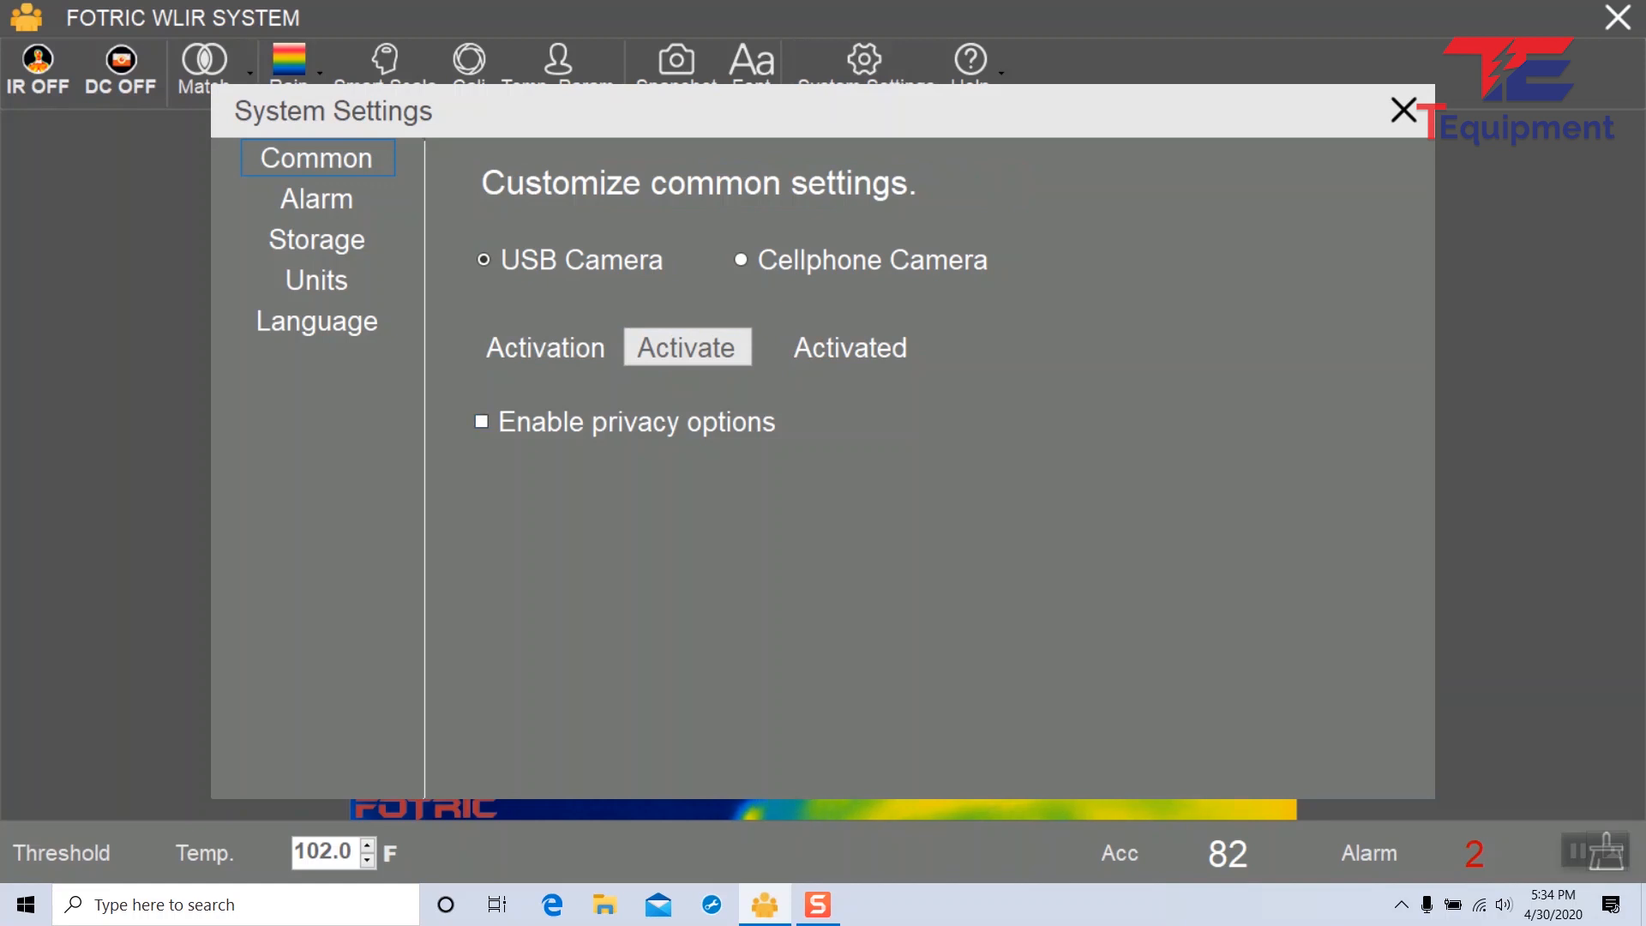
left_click(1400, 111)
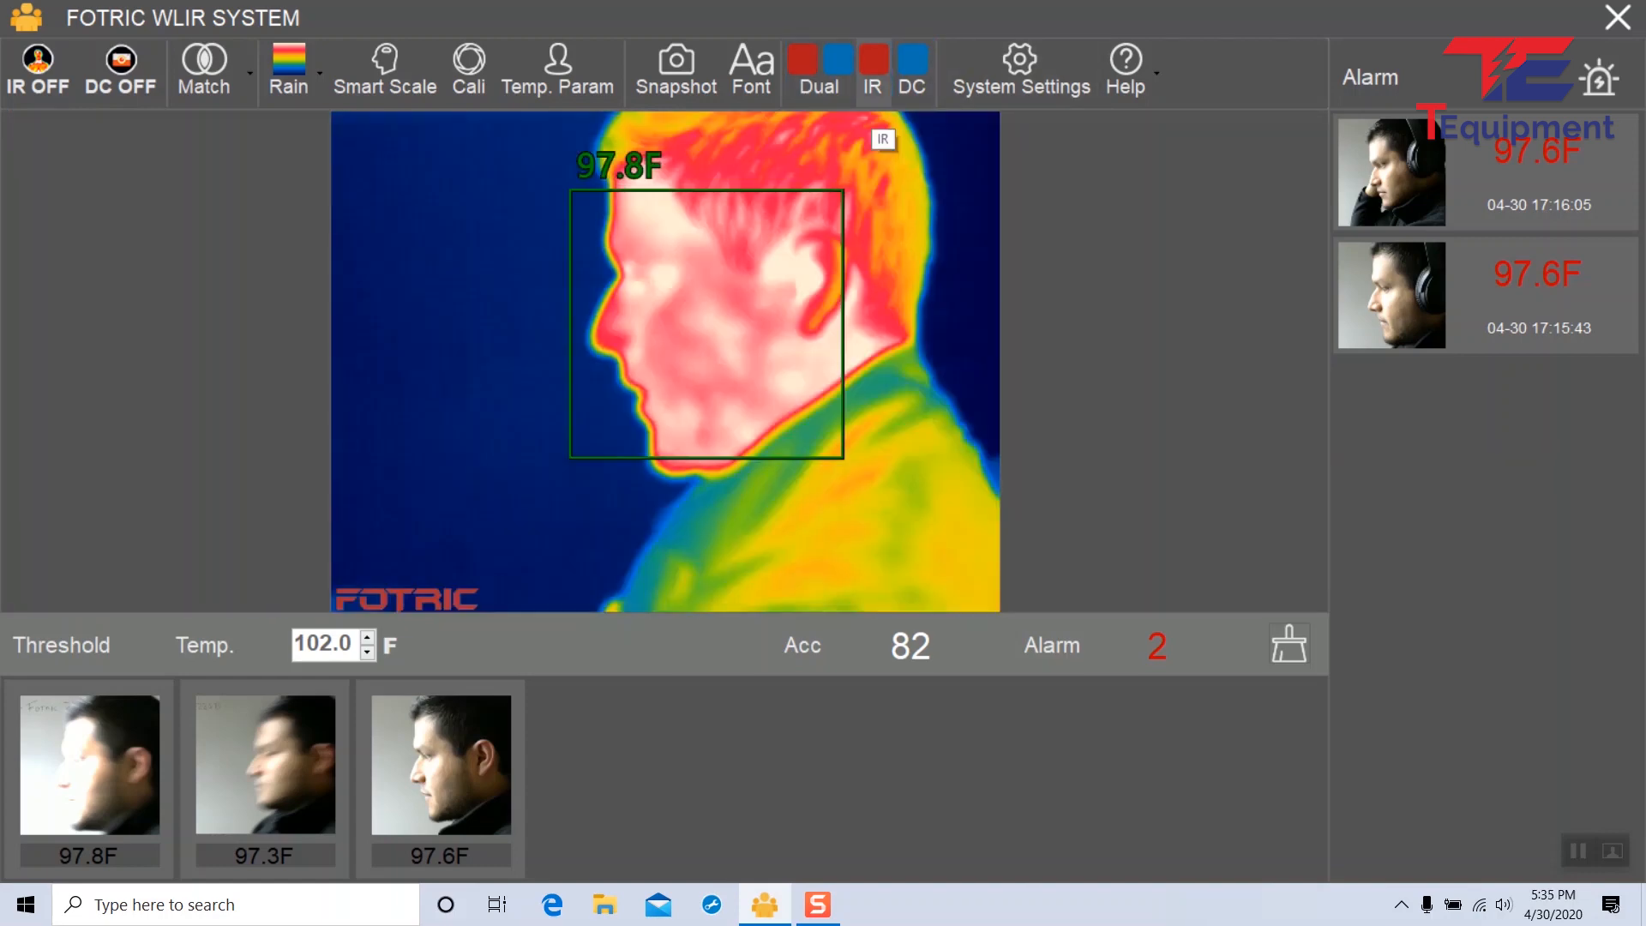
Restore the Dual thermal/visible view, then switch System Settings to the Alarm page.
left_click(818, 72)
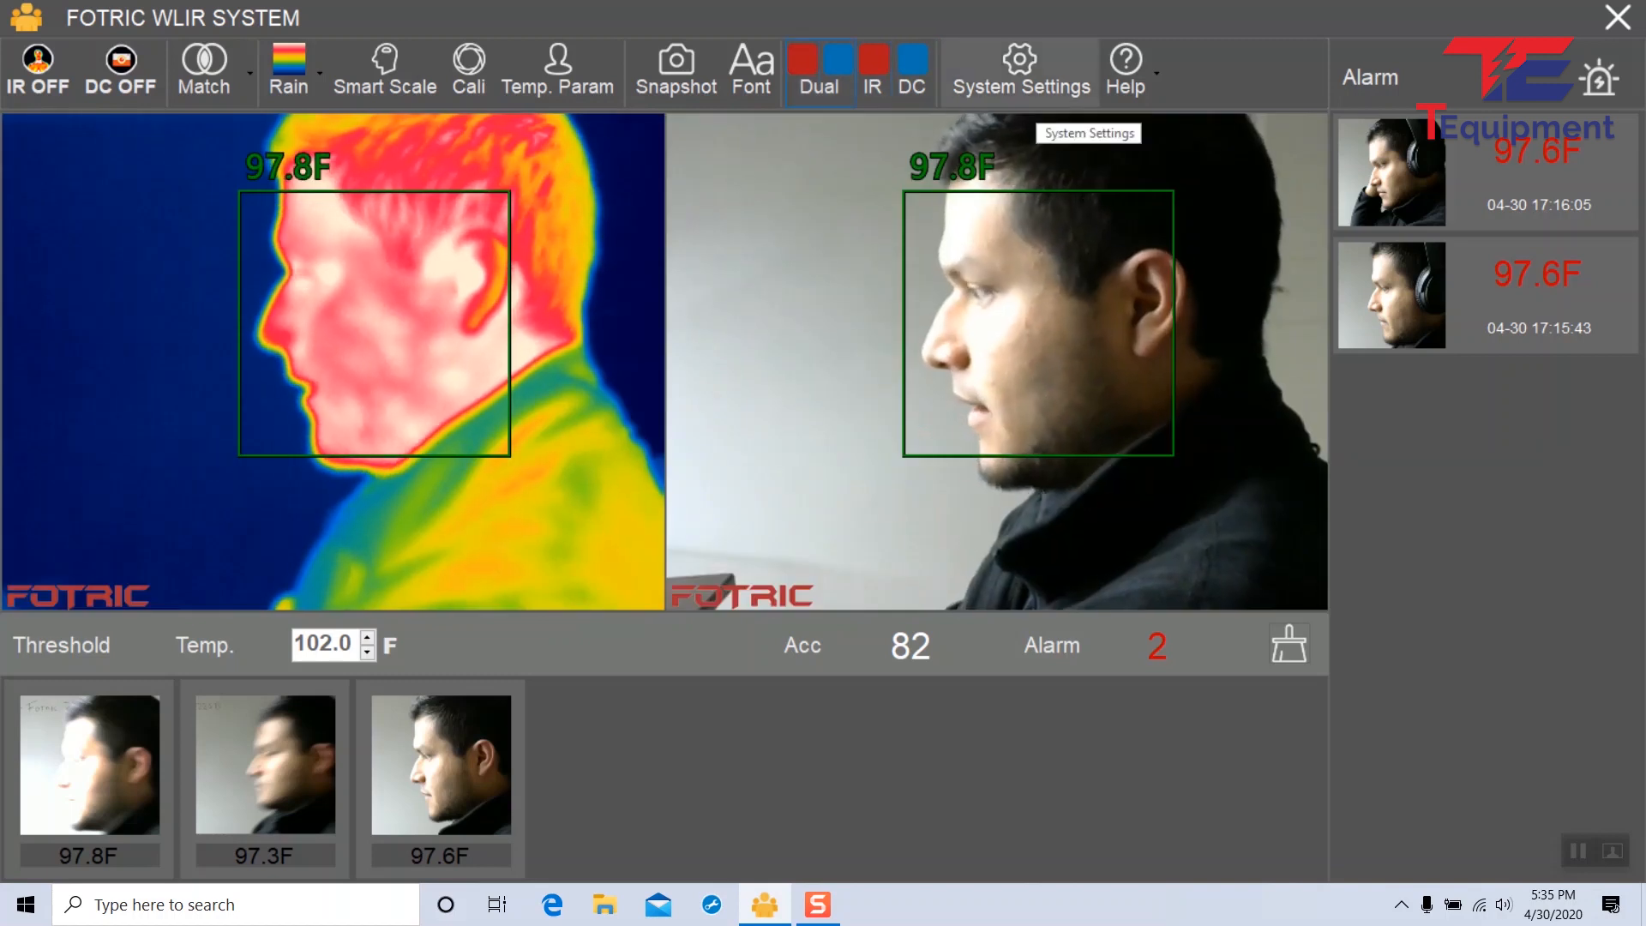
left_click(1019, 71)
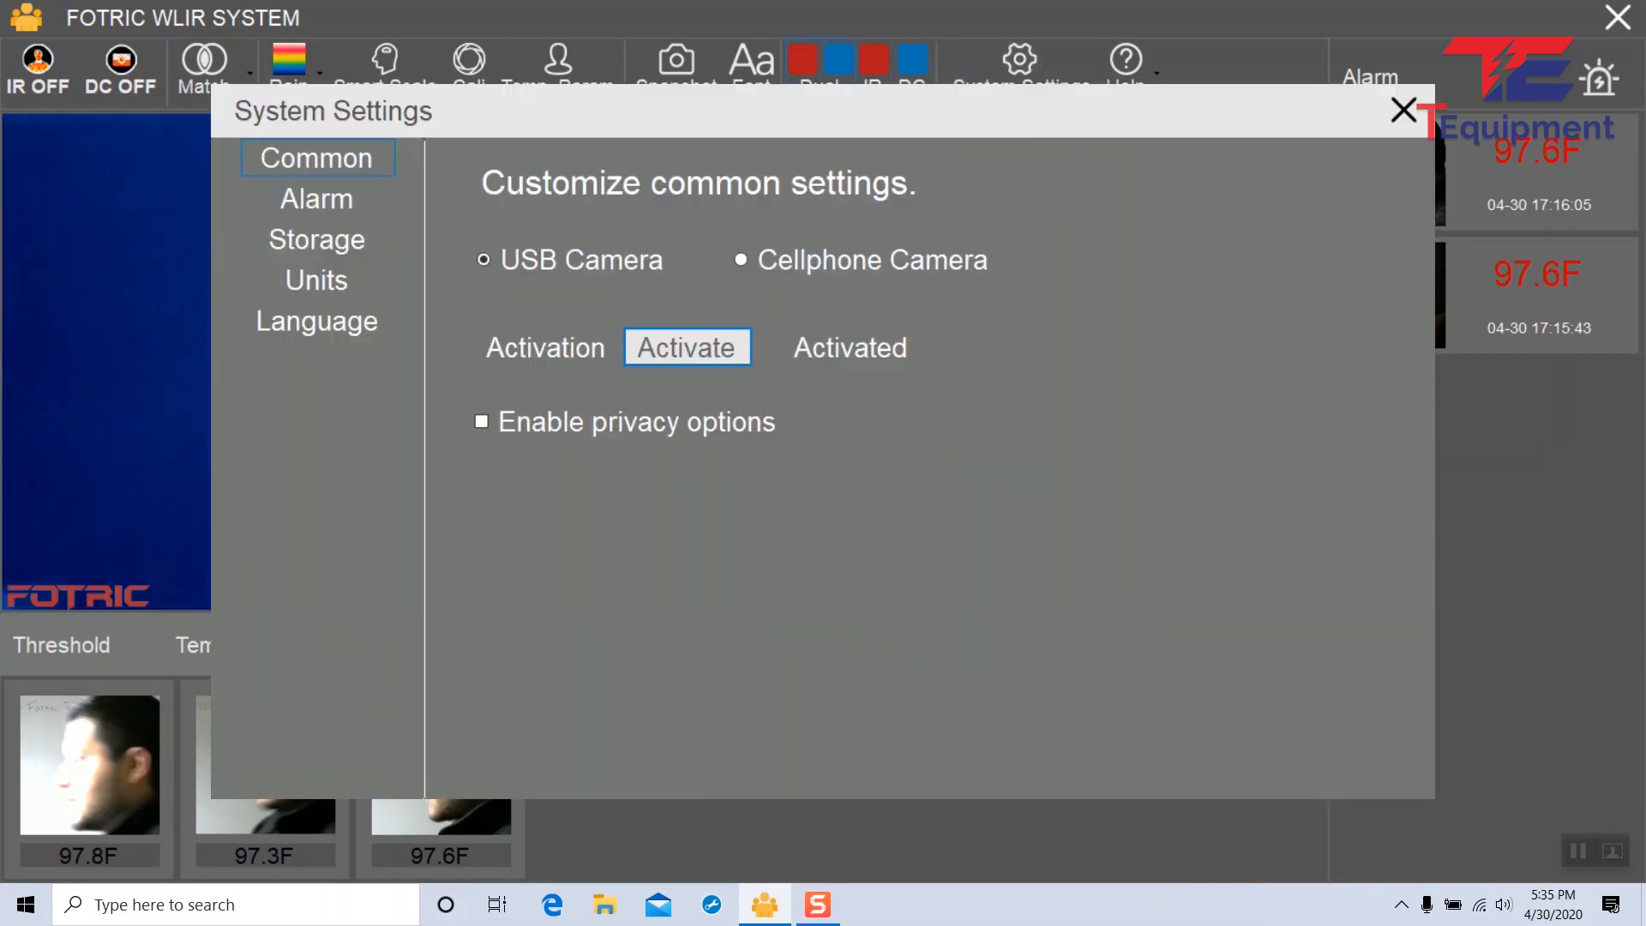
left_click(317, 198)
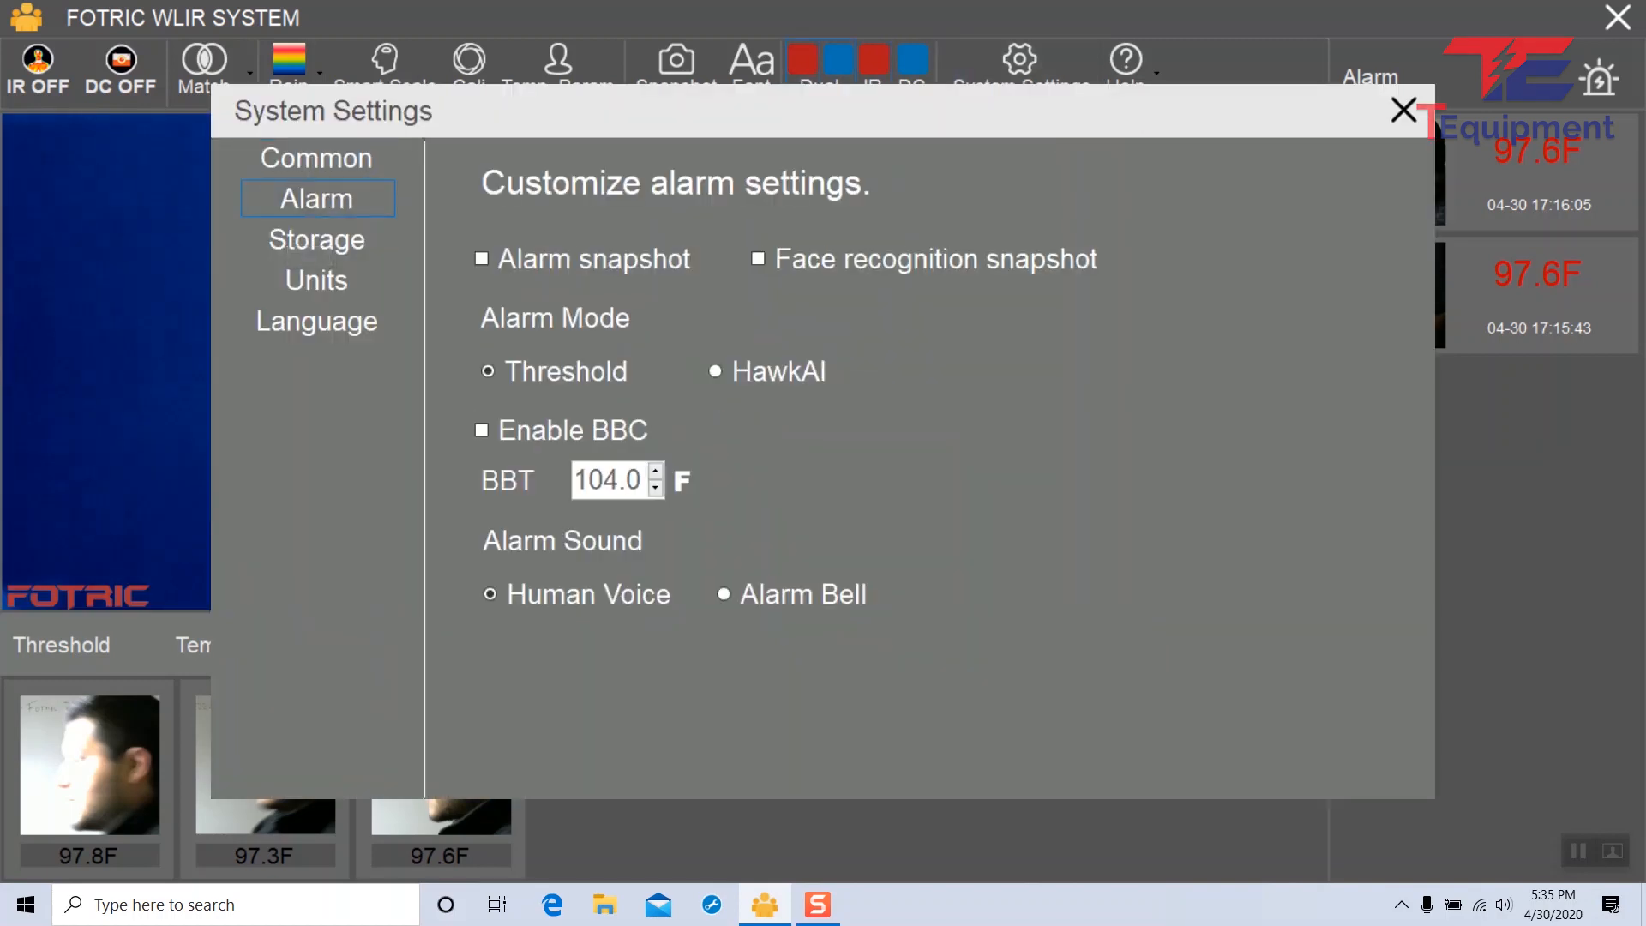